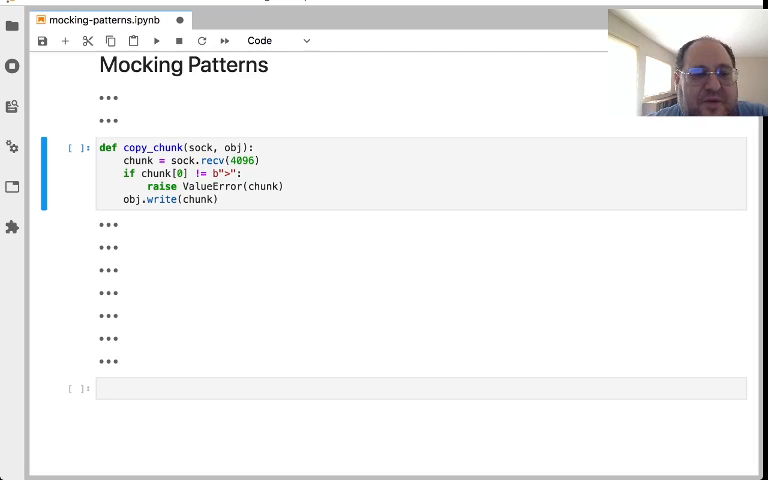
pyautogui.doubleClick(150, 148)
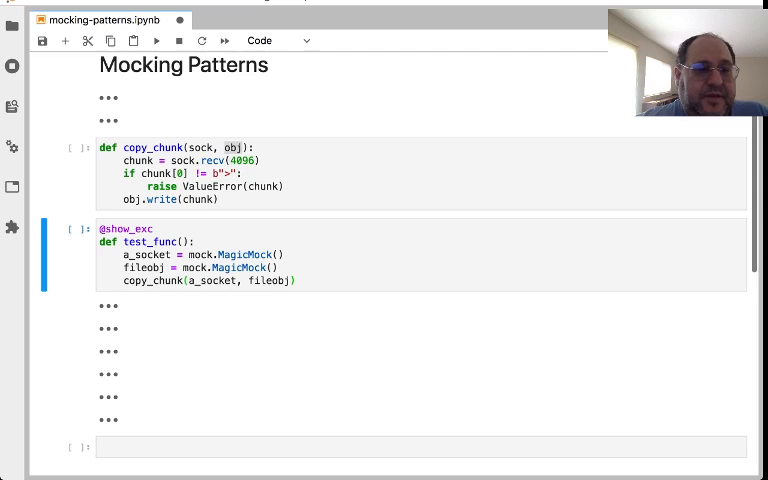
# Step: Run the test_func cell, which raises a ValueError about mock.recv()
pyautogui.scroll(-3)
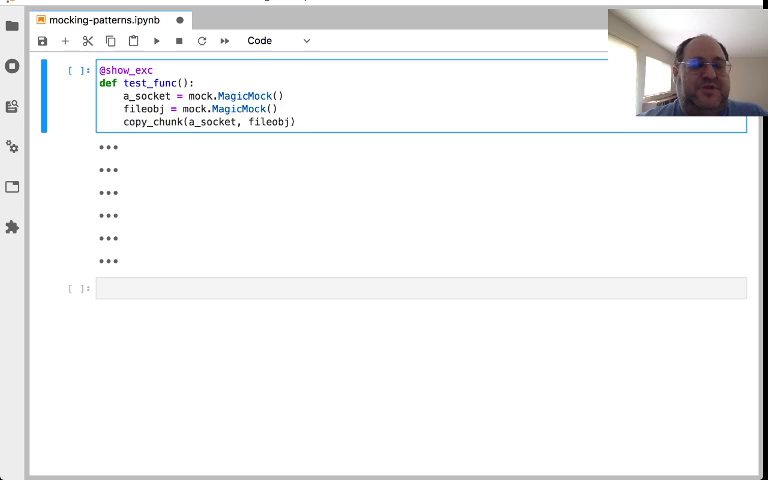
pyautogui.click(296, 121)
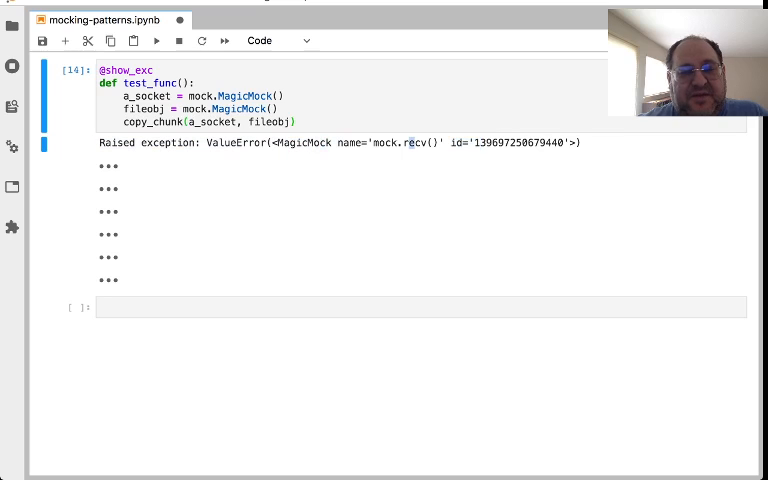
# Step: Write and run test_func using MagicMock(name="socket") and MagicMock(name="fileobj")
pyautogui.doubleClick(411, 142)
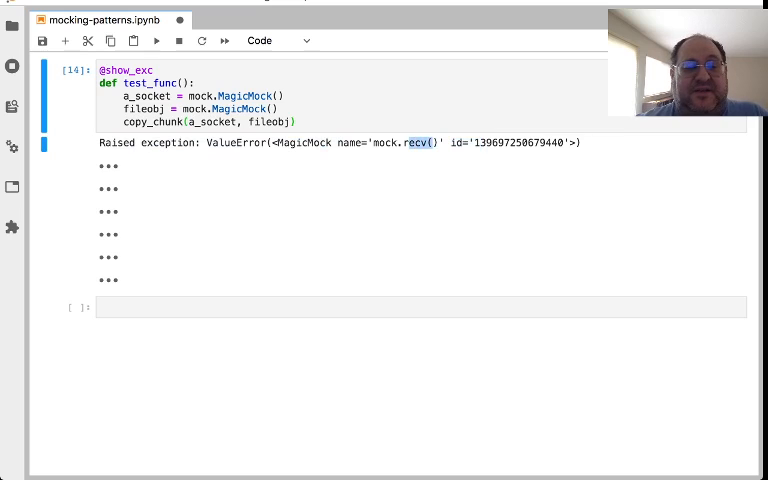
pyautogui.doubleClick(380, 142)
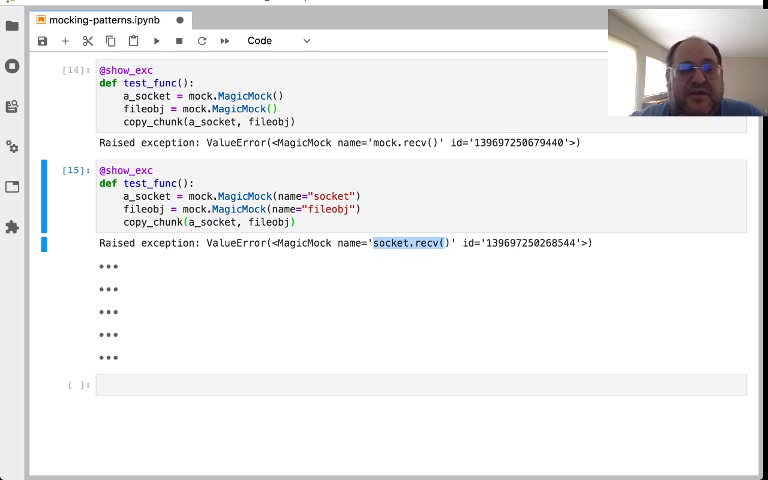
# Step: Edit the cell 15 copy_chunk call to pass fileobj first, then a_socket
pyautogui.click(430, 243)
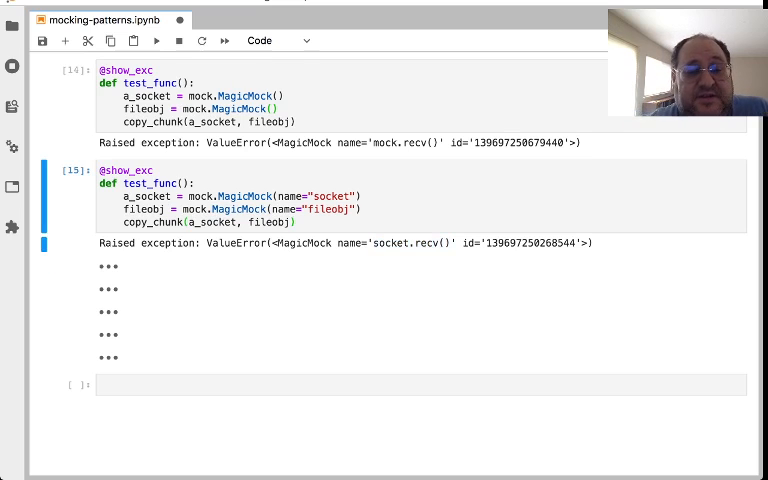
pyautogui.doubleClick(390, 243)
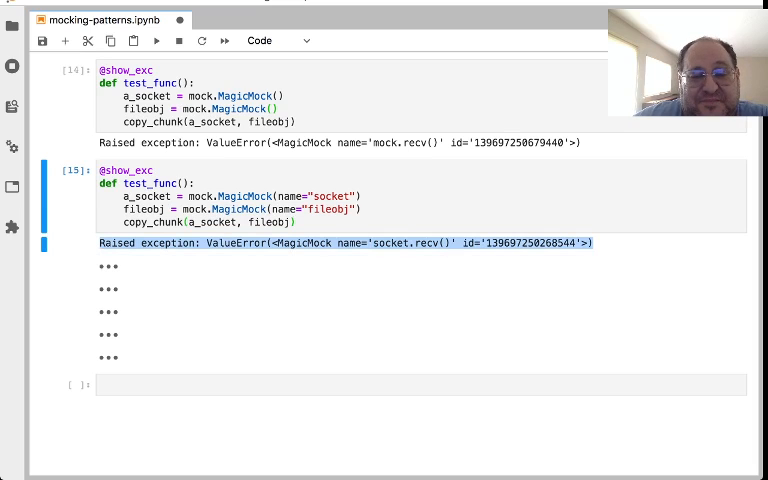
pyautogui.doubleClick(383, 243)
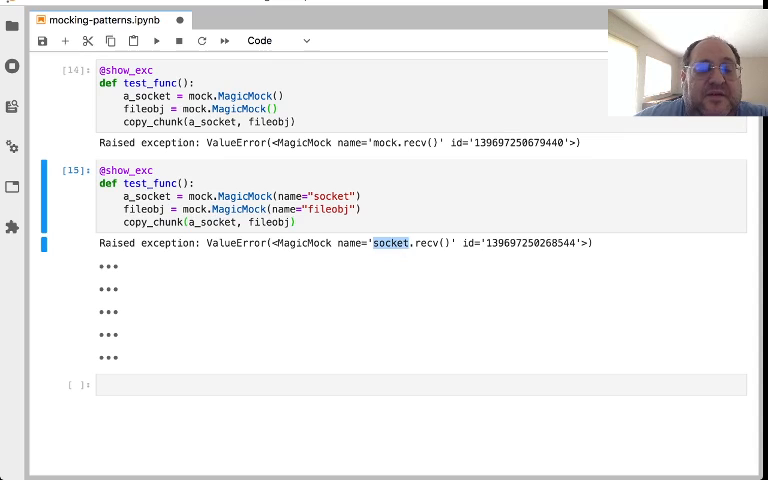
pyautogui.doubleClick(235, 243)
pyautogui.write(', a_sock')
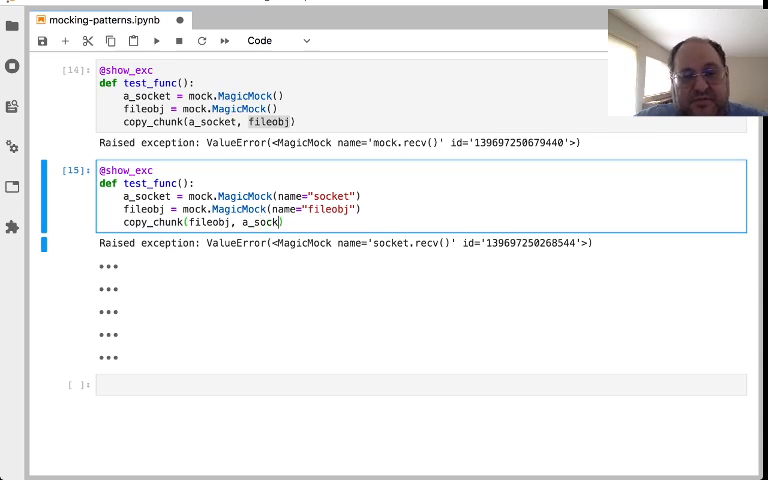
# Step: Write test_func with MagicMock(spec=socket.socket) and MagicMock(spec=io.BytesIO), calling copy_chunk(fileobj, a_socket)
pyautogui.write('et)')
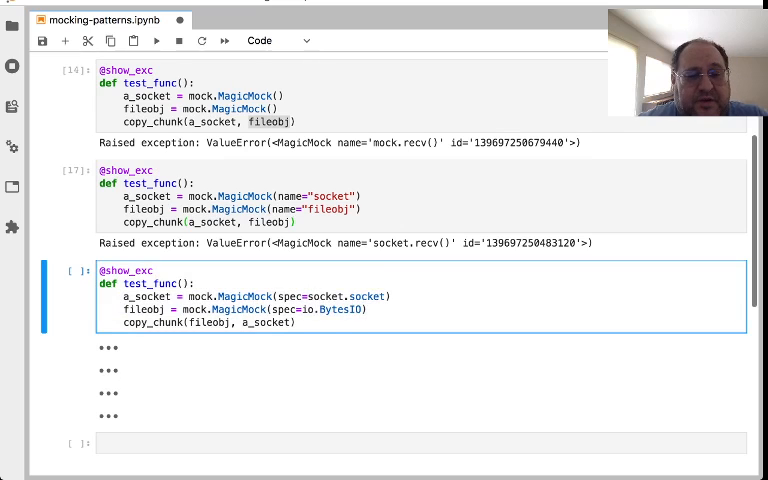
# Step: Run the spec cell and inspect the AttributeError: mock has no attribute 'recv'
pyautogui.doubleClick(335, 296)
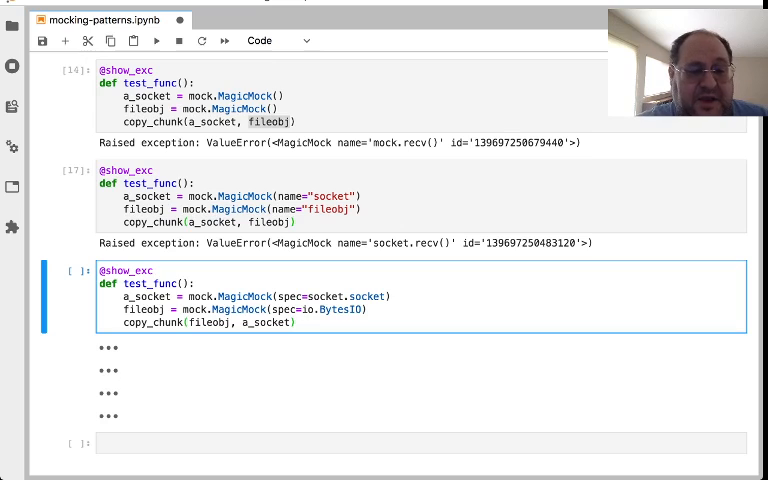
pyautogui.doubleClick(267, 322)
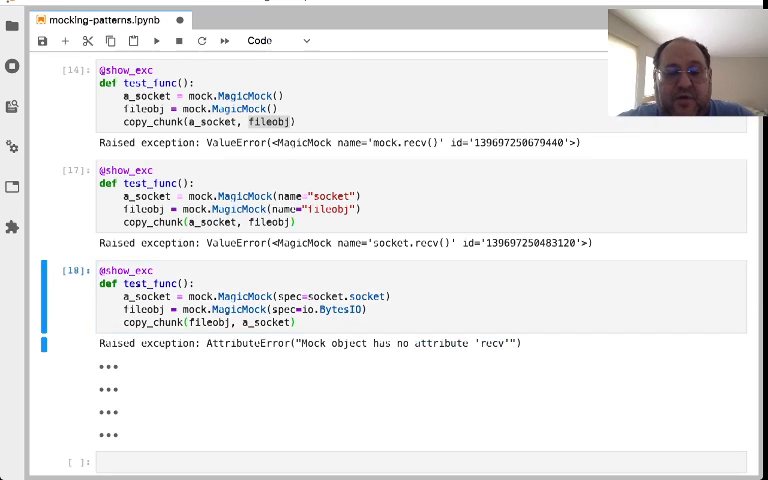
pyautogui.doubleClick(489, 343)
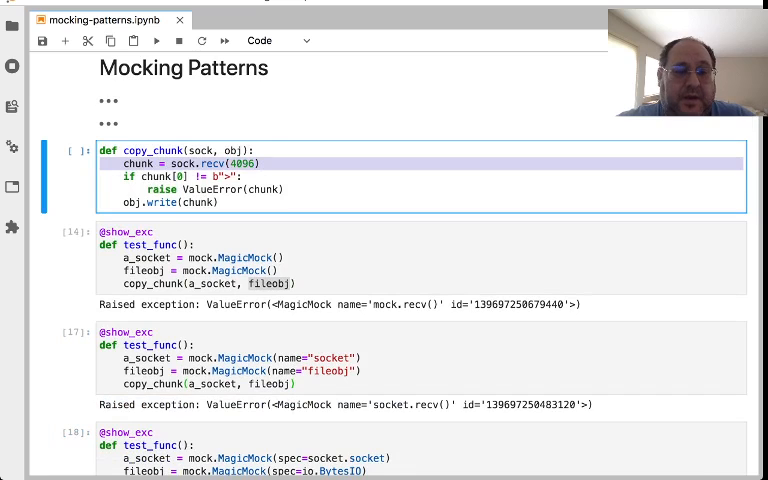
# Step: Write and run a test with a_socket.recv.return_value = b"hooray", raising ValueError(b'hooray')
pyautogui.scroll(-3)
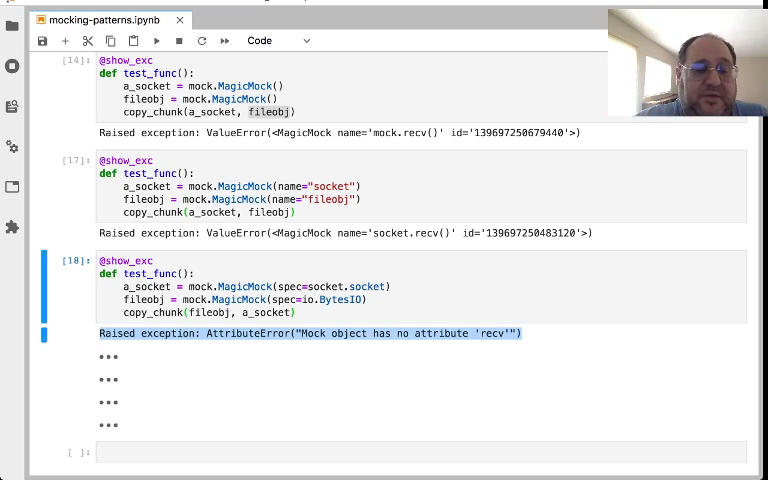
pyautogui.scroll(-3)
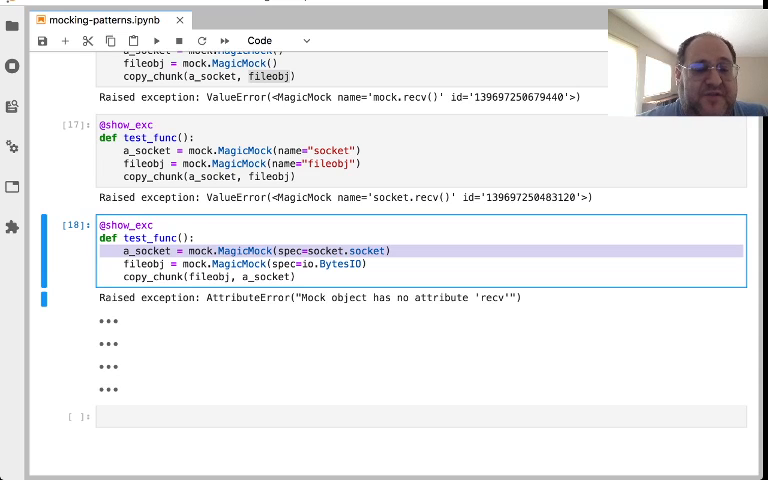
pyautogui.scroll(-3)
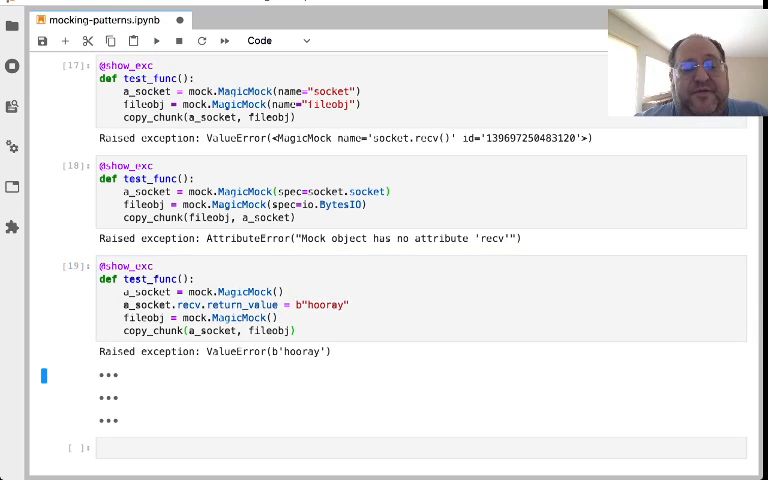
pyautogui.doubleClick(264, 351)
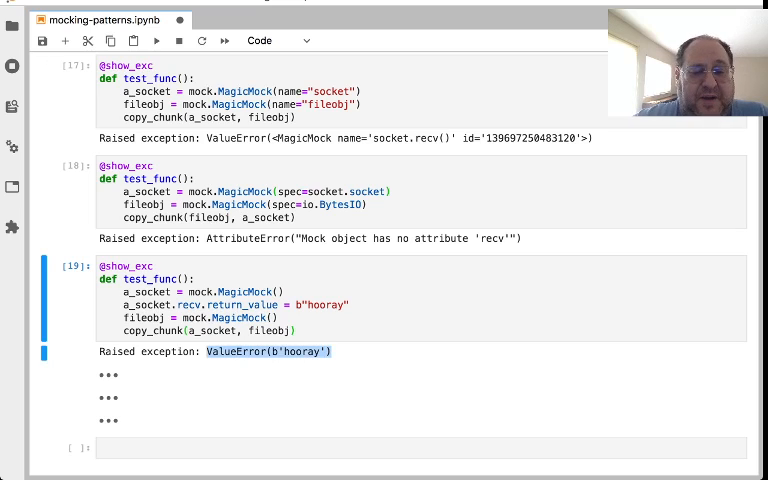
pyautogui.scroll(3)
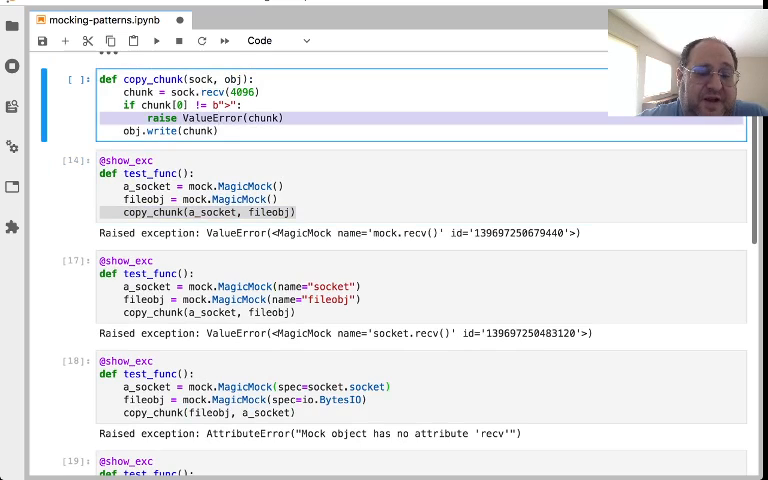
pyautogui.scroll(-3)
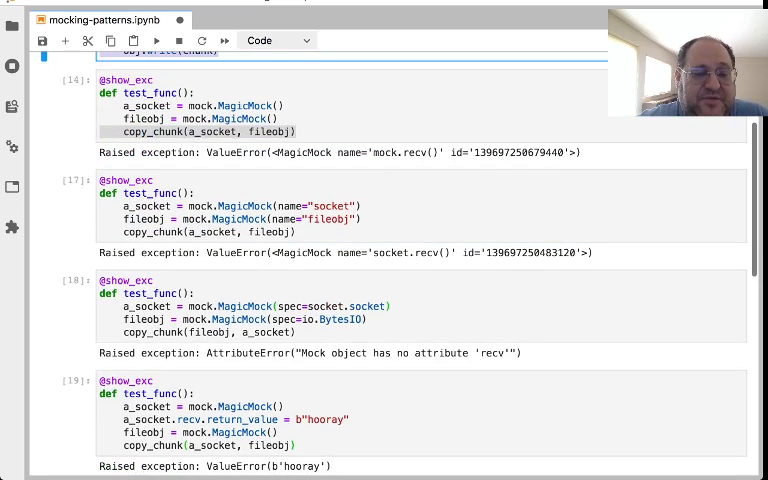
pyautogui.scroll(-3)
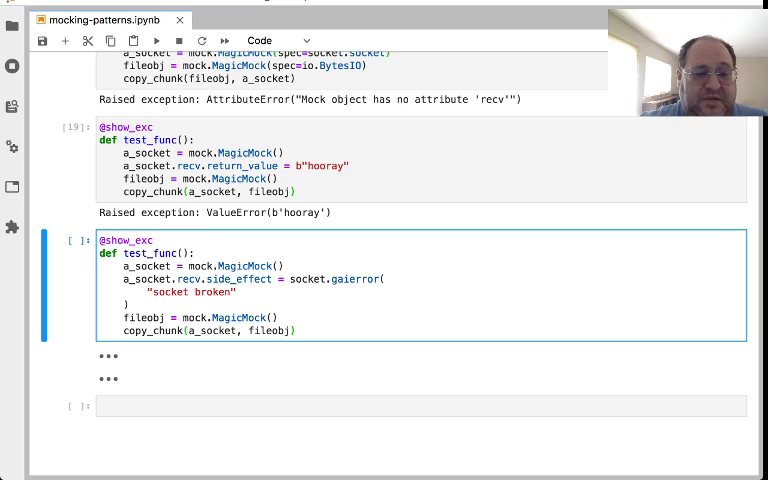
# Step: Write and run a test with recv.side_effect = socket.gaierror("socket broken")
pyautogui.doubleClick(231, 279)
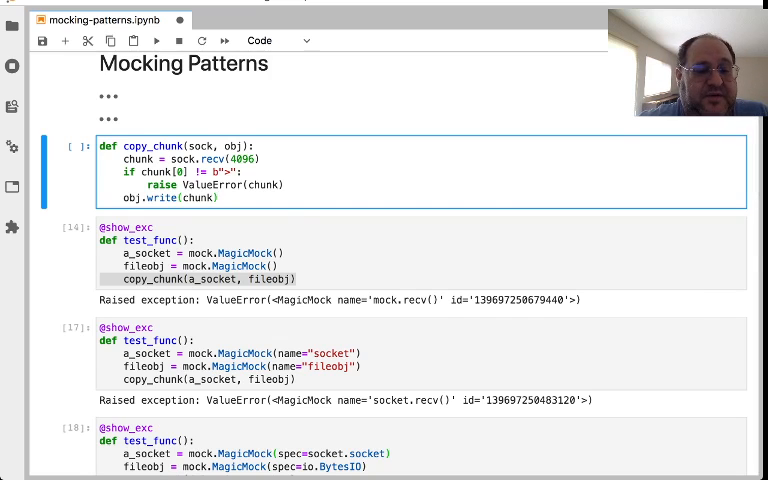
# Step: Write a test returning b">hooray" that raises ValueError("called", fileobj.write.call_count)
pyautogui.scroll(-3)
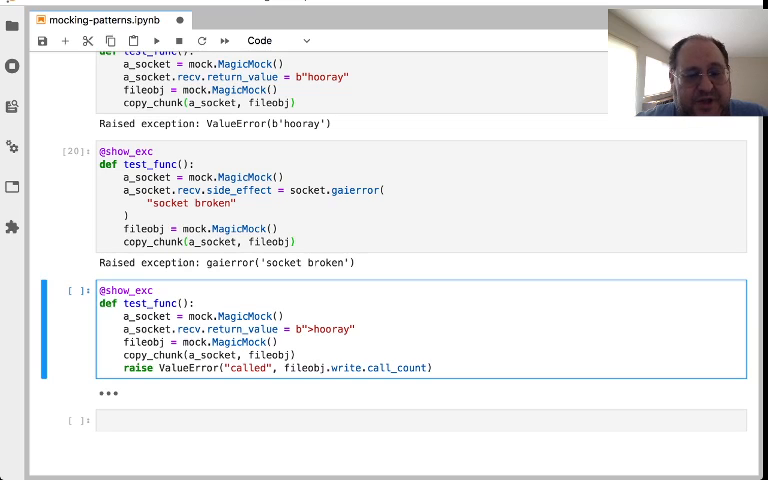
pyautogui.doubleClick(388, 367)
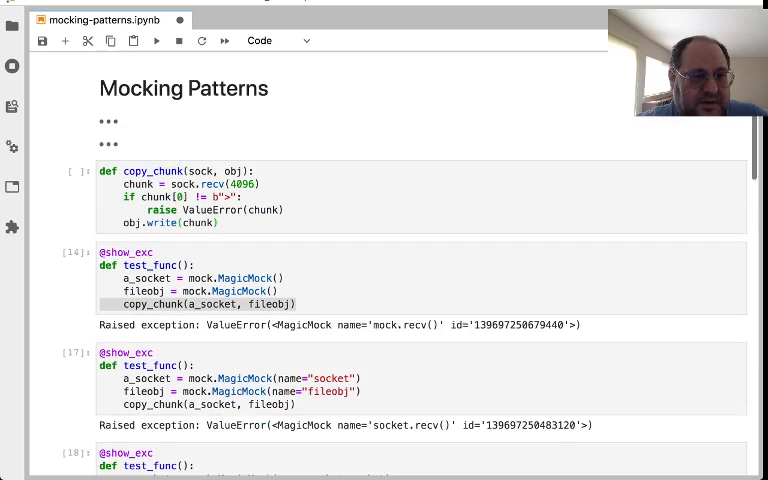
# Step: Return to the copy_chunk definition and edit its b">" prefix check
pyautogui.scroll(-3)
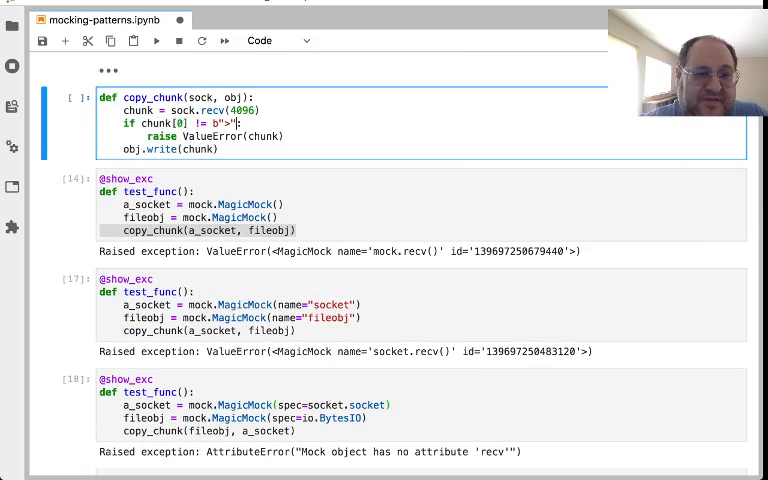
# Step: Unpack fileobj.write.call_args into [chunk], kwargs, raise ValueError(chunk), and select '>hooray' in the output
pyautogui.write('[0]:')
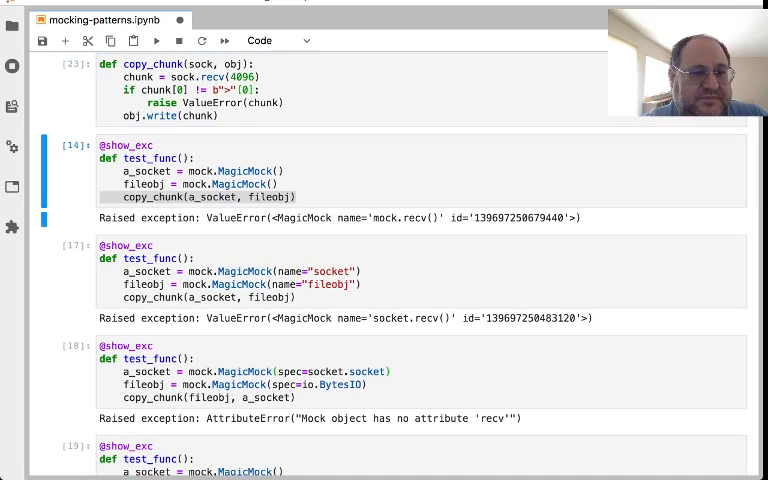
pyautogui.scroll(-3)
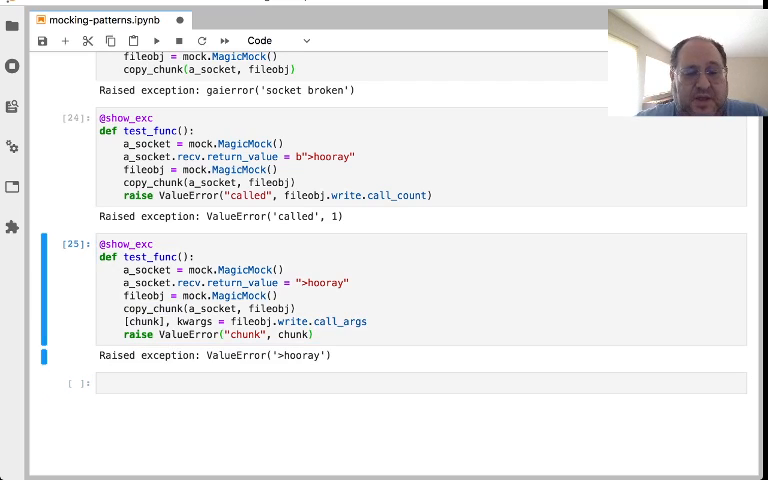
pyautogui.doubleClick(297, 355)
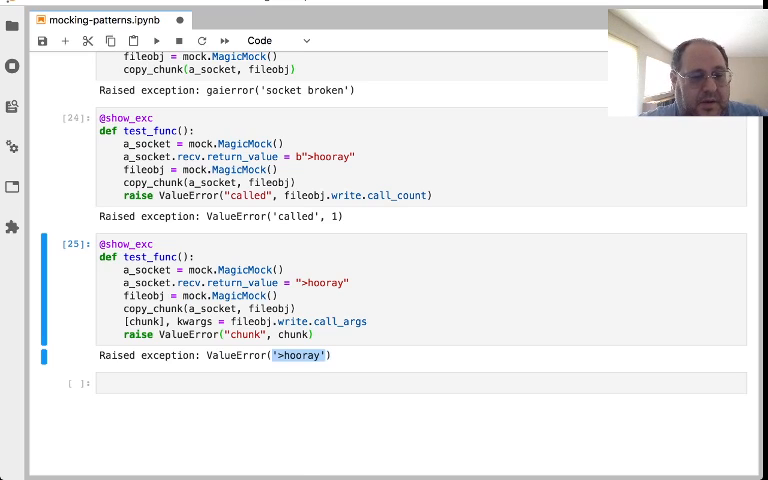
pyautogui.scroll(-3)
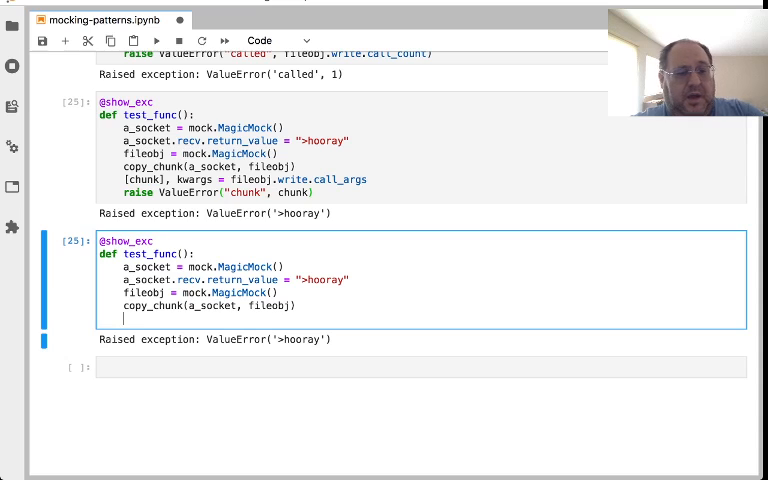
# Step: Add a test raising ValueError("size", size) from a_socket.recv.call_args, returning b">hooray", and run it
pyautogui.write('a')
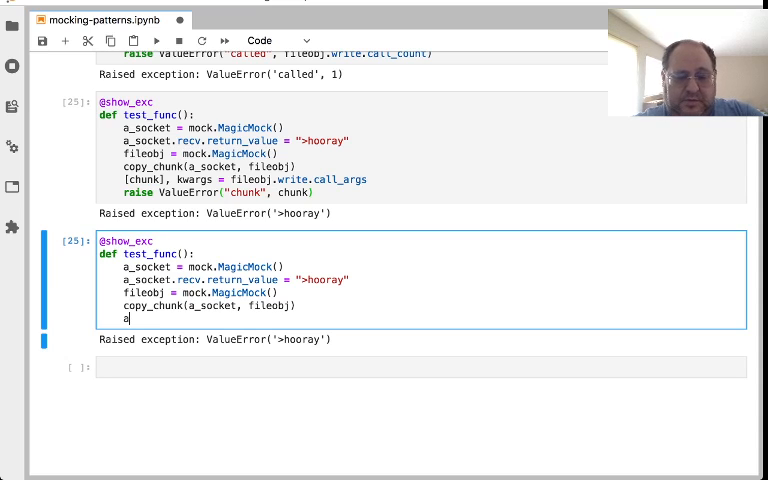
pyautogui.write('_socket.recv.ca')
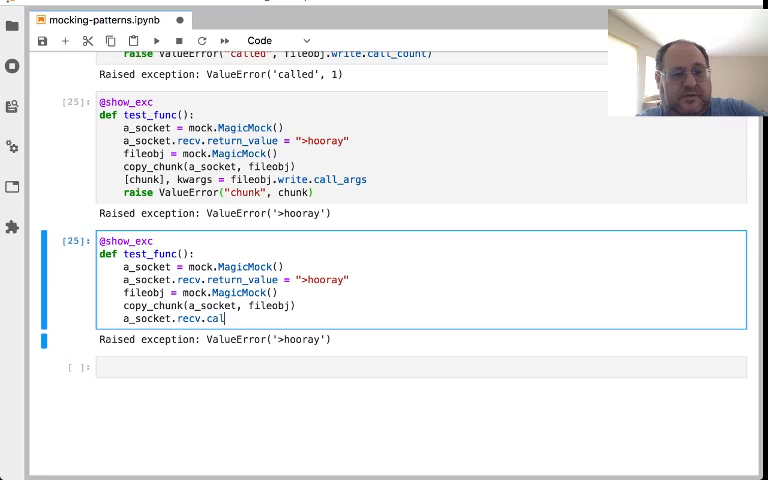
pyautogui.write('l_args')
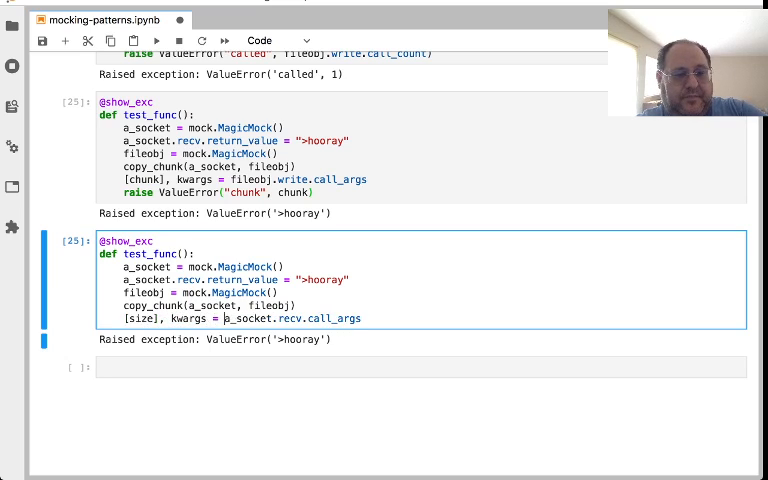
pyautogui.write('r')
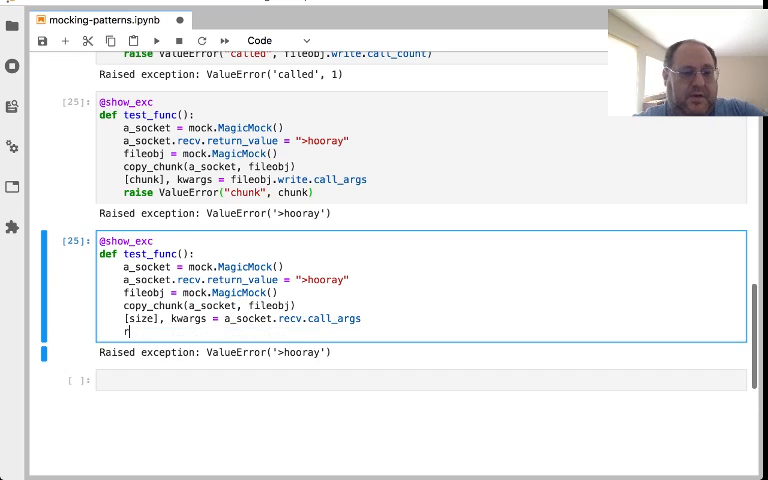
pyautogui.write('aise ValueError("s')
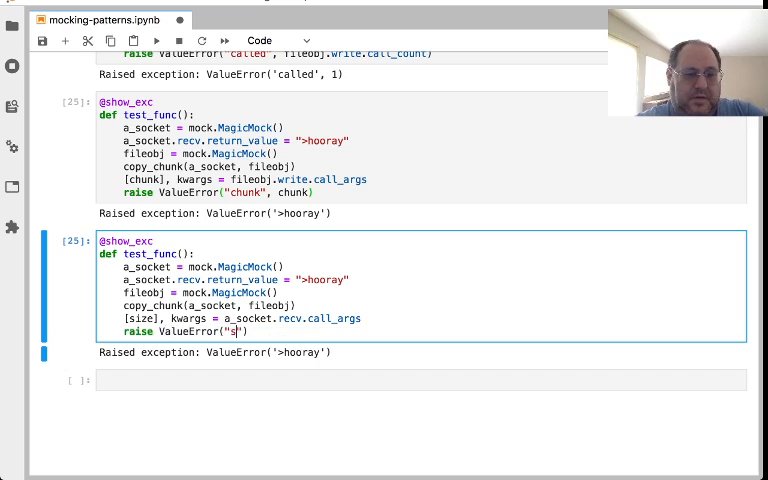
pyautogui.write('ize", size')
pyautogui.click(237, 280)
pyautogui.write('b')
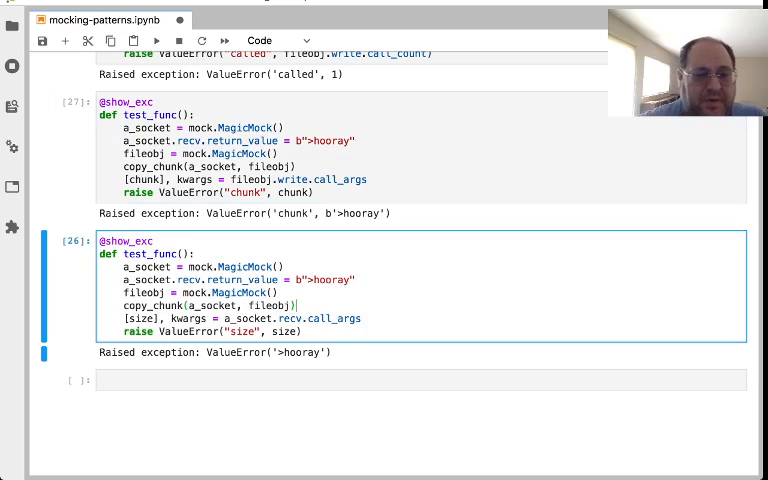
pyautogui.press('shift+enter')
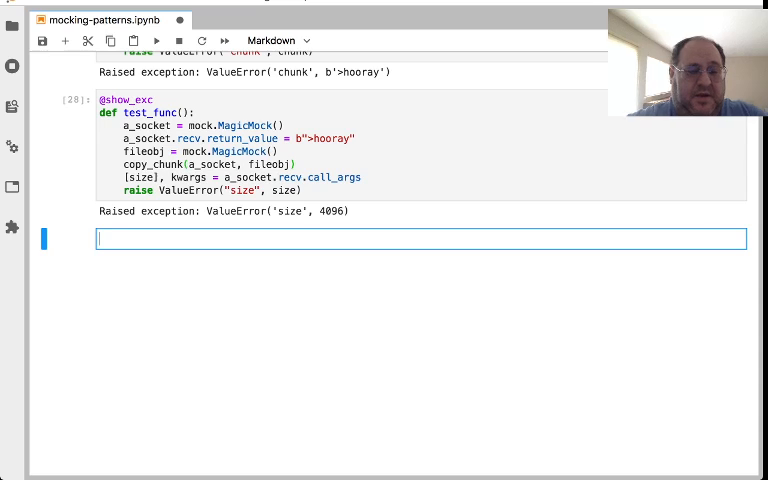
# Step: Start the markdown feature list with bullets for name and `return_value`, fixing a typo
pyautogui.write('* name')
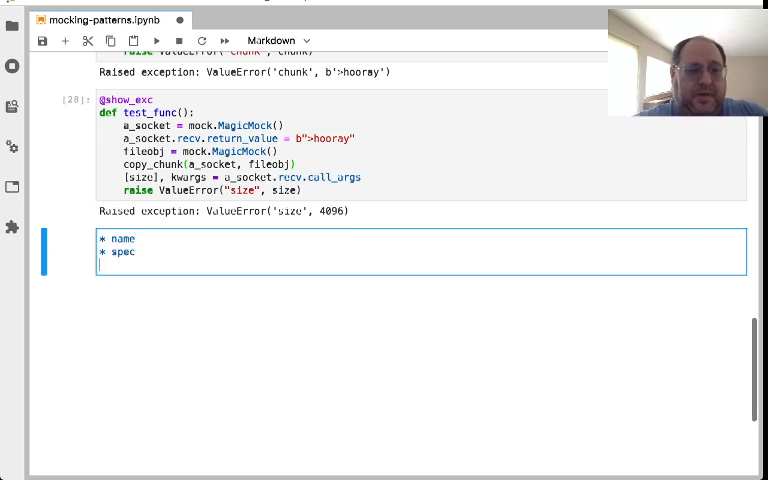
pyautogui.write('* return')
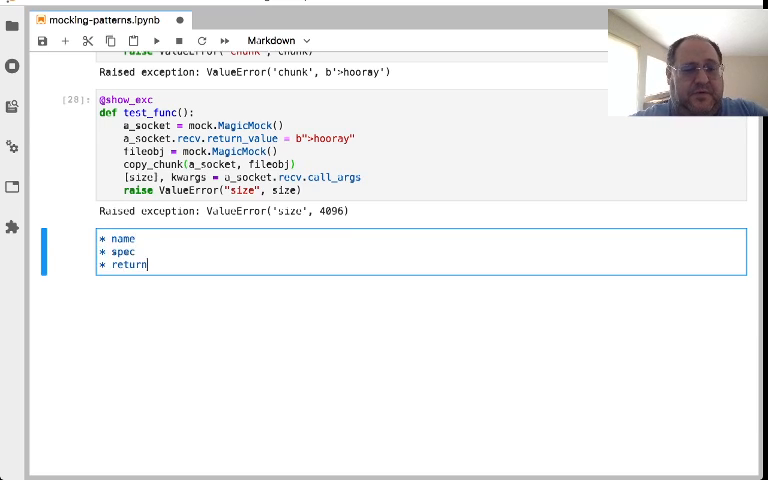
pyautogui.write('_vale')
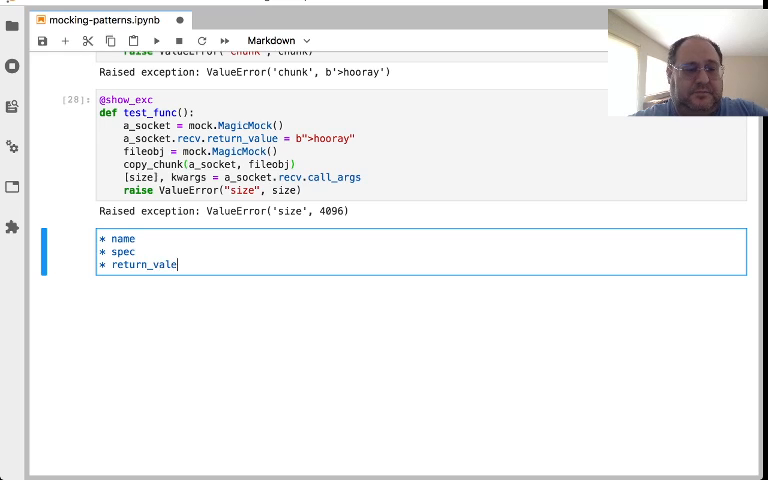
pyautogui.press('BackSpace')
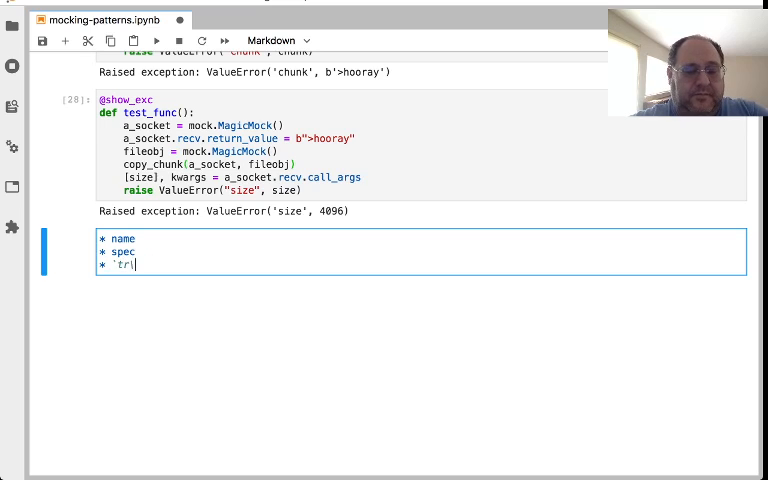
pyautogui.write('return_val')
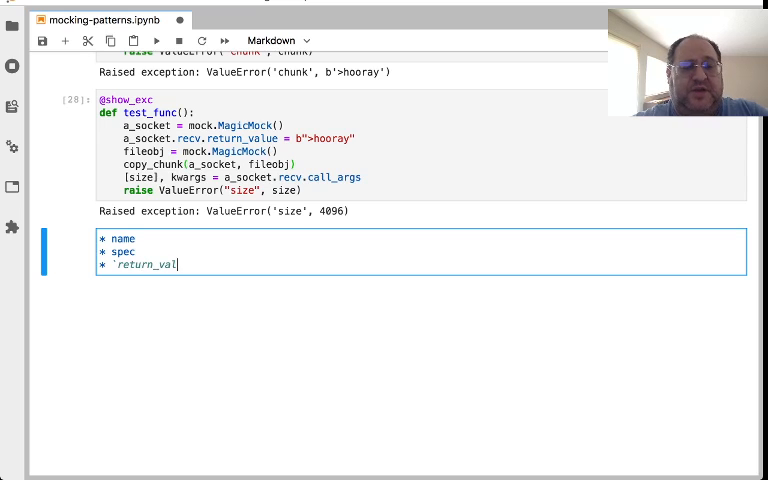
pyautogui.write('ue`')
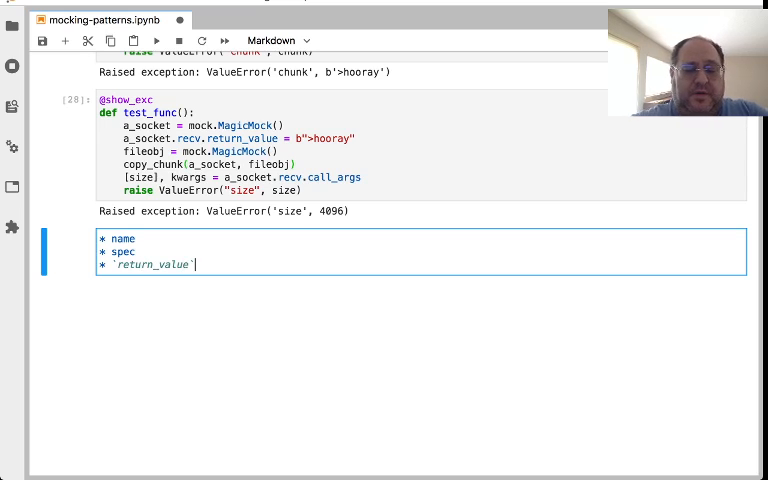
pyautogui.press('enter')
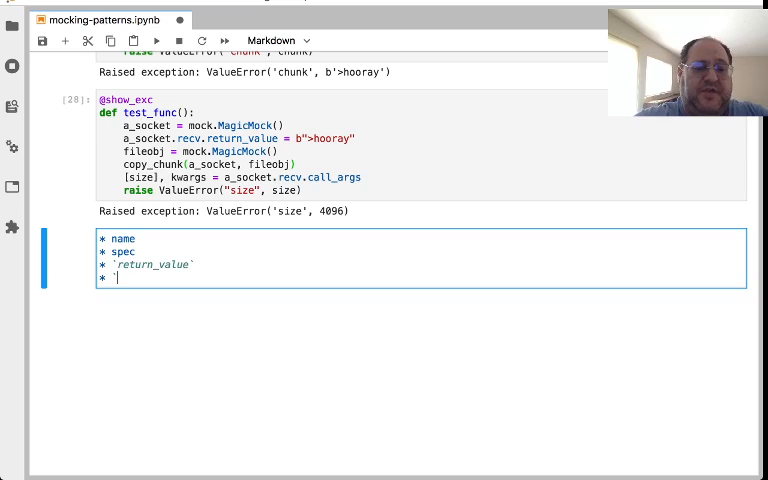
# Step: Add `side_effect` and `called`/`call_args` bullets and render the markdown cell
pyautogui.write('si')
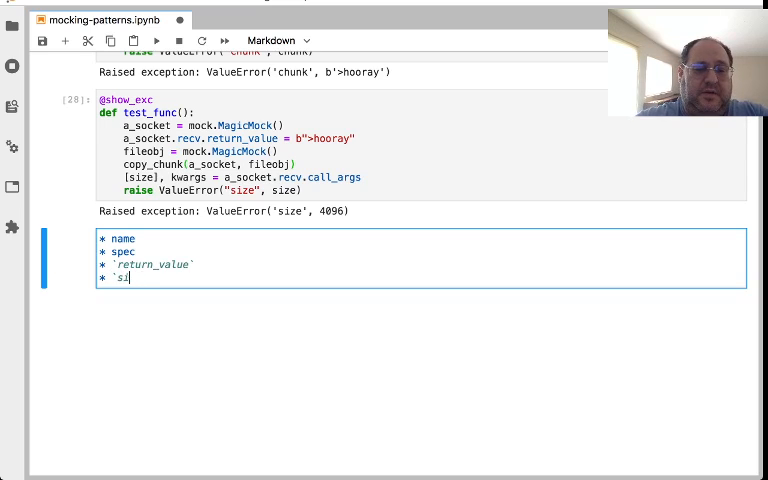
pyautogui.write('de_effect')
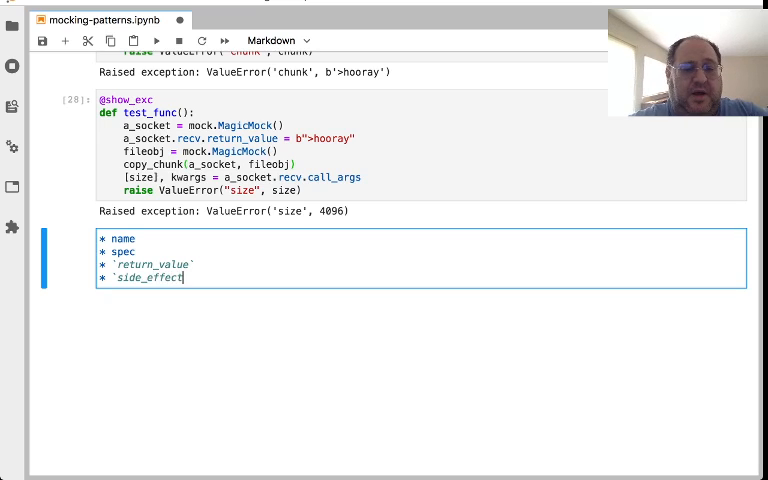
pyautogui.write('`')
pyautogui.write('* `c')
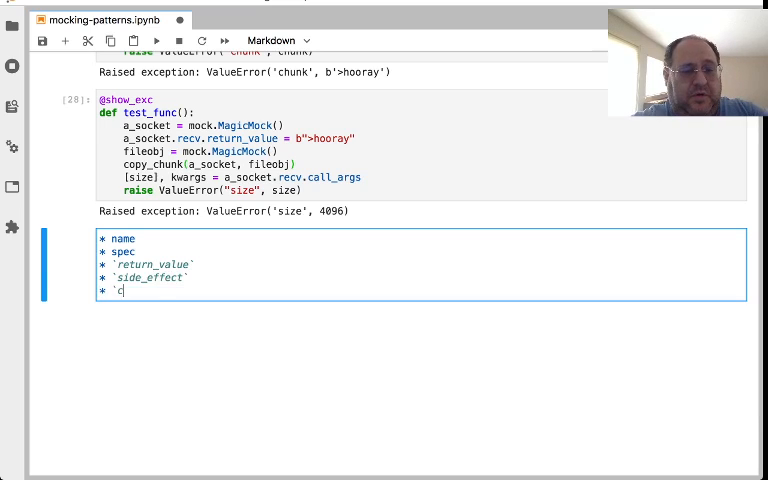
pyautogui.write('alled')
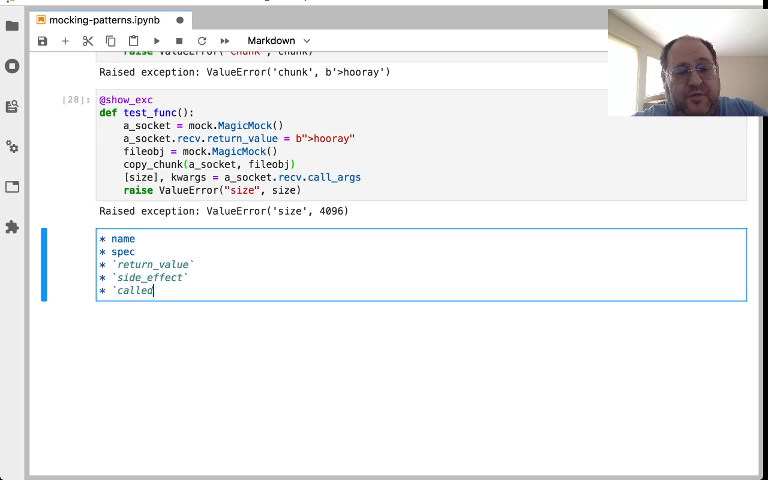
pyautogui.write('`/`')
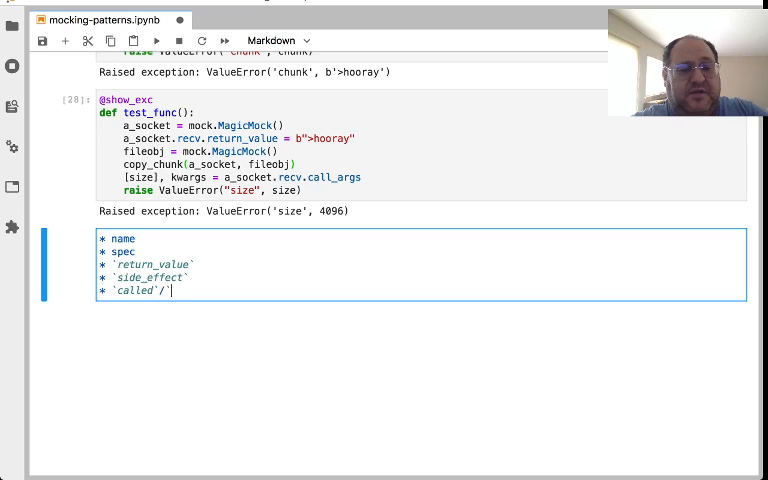
pyautogui.write('`call_')
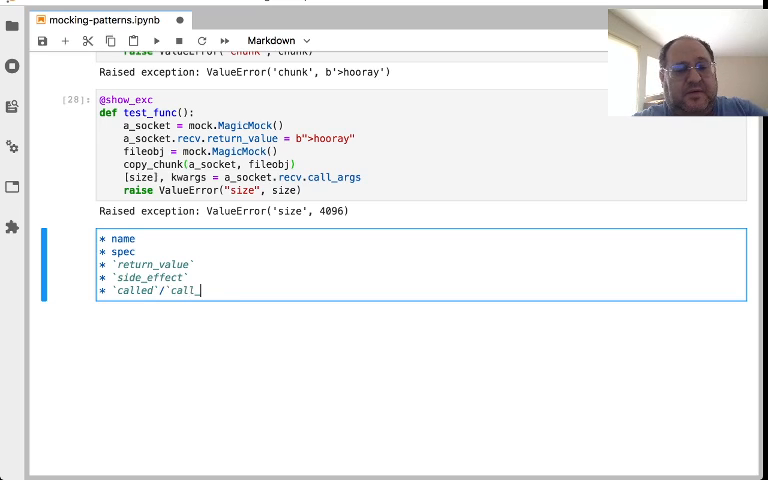
pyautogui.write('args`')
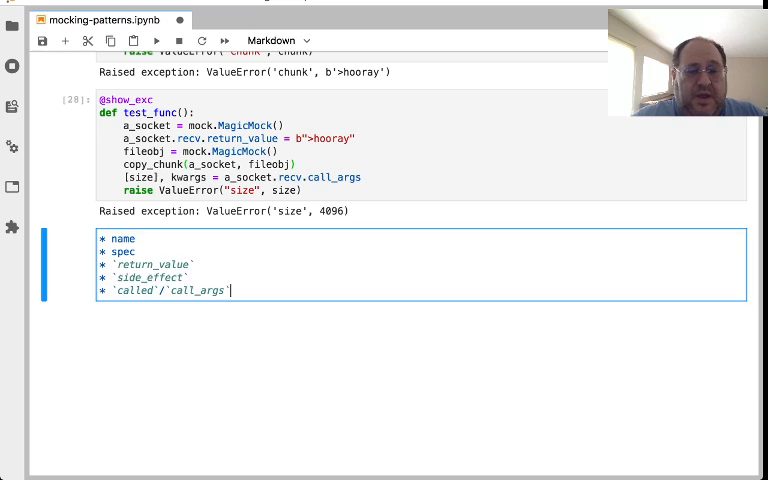
pyautogui.press('shift+enter')
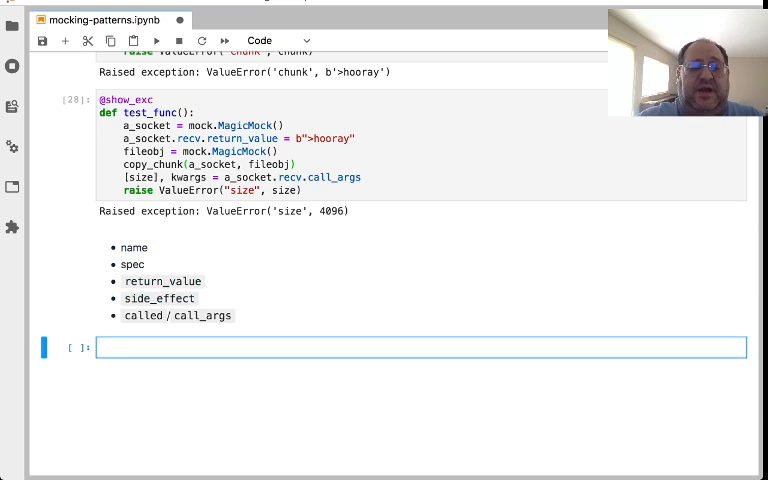